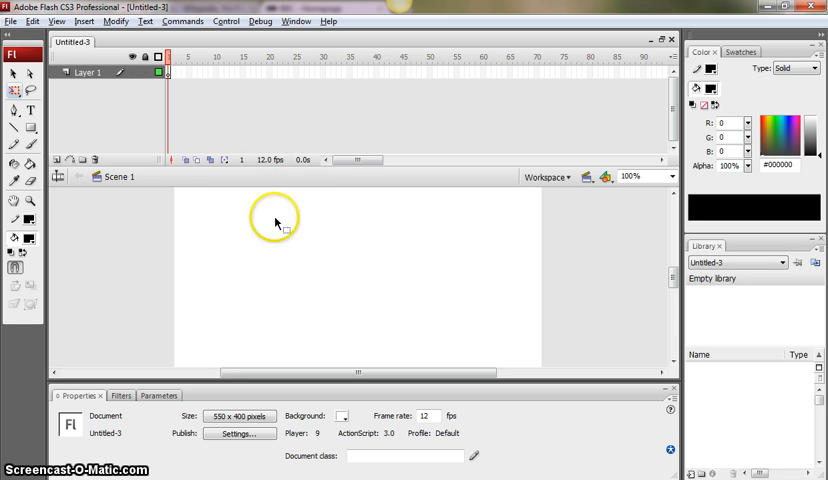
mouse_move(95, 220)
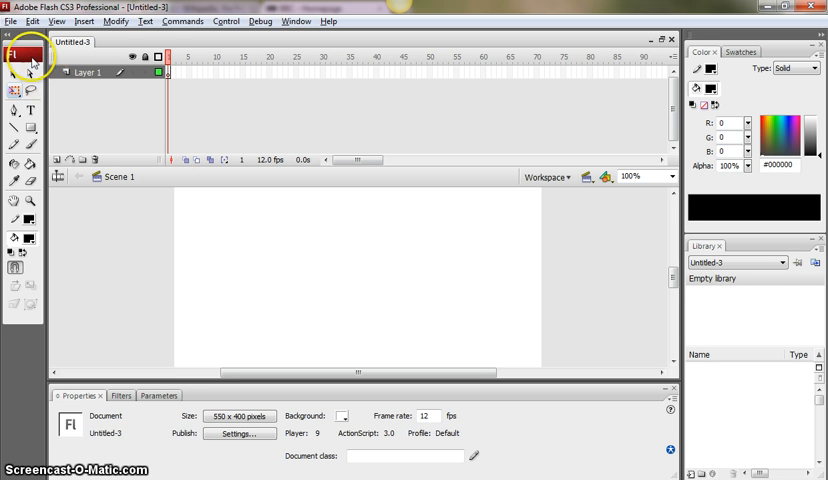
Choose File > Import > Import to Library to bring up the image browser.
click(11, 21)
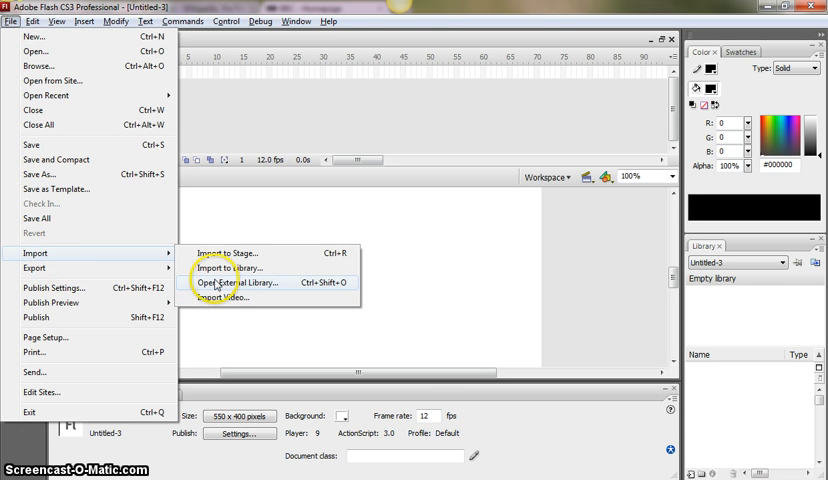
mouse_move(230, 267)
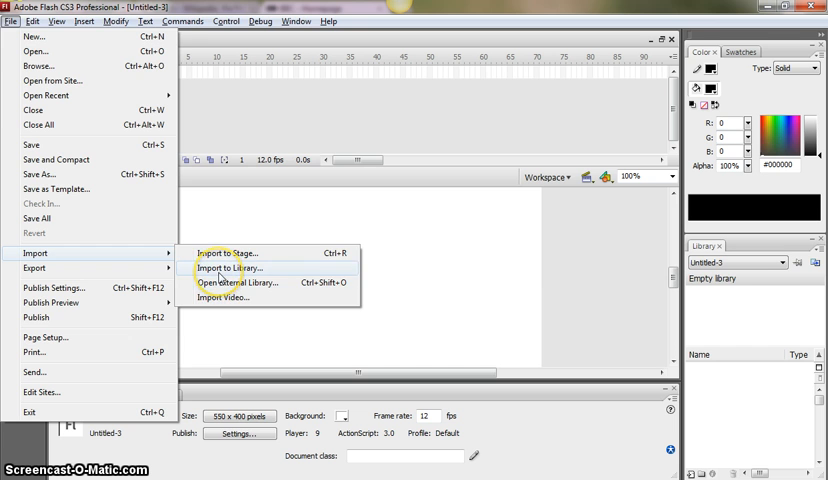
click(229, 267)
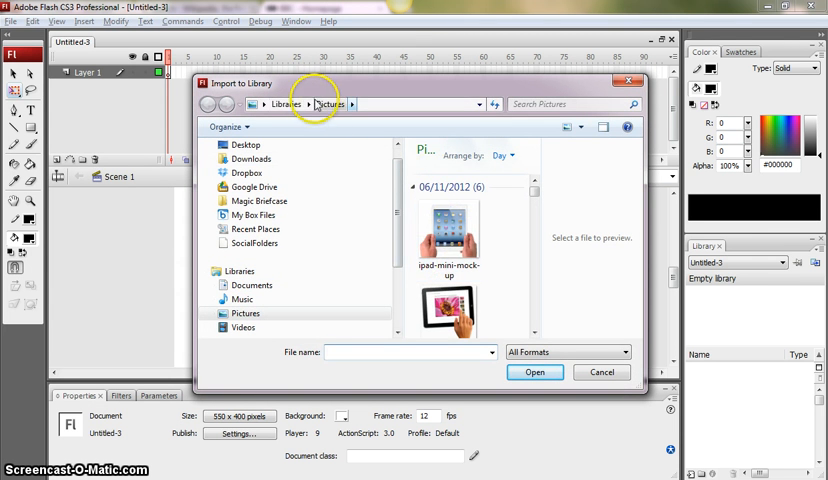
Import the ipad-mini-mock-up picture from Pictures into the library.
click(448, 235)
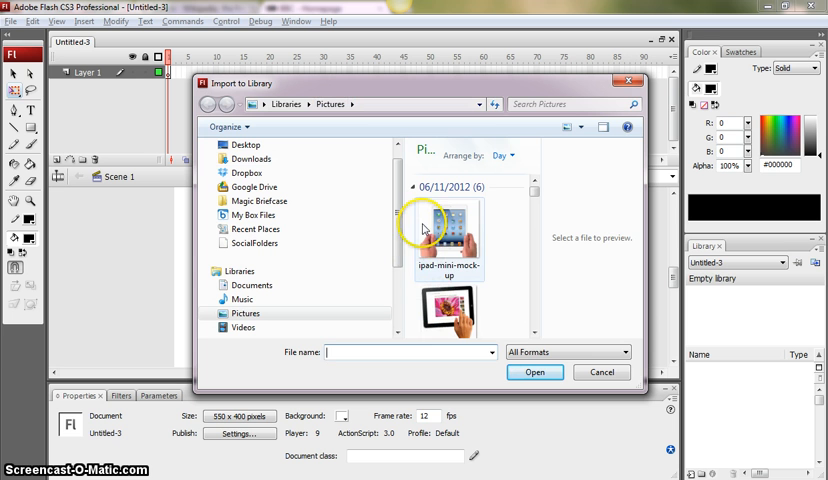
mouse_move(448, 232)
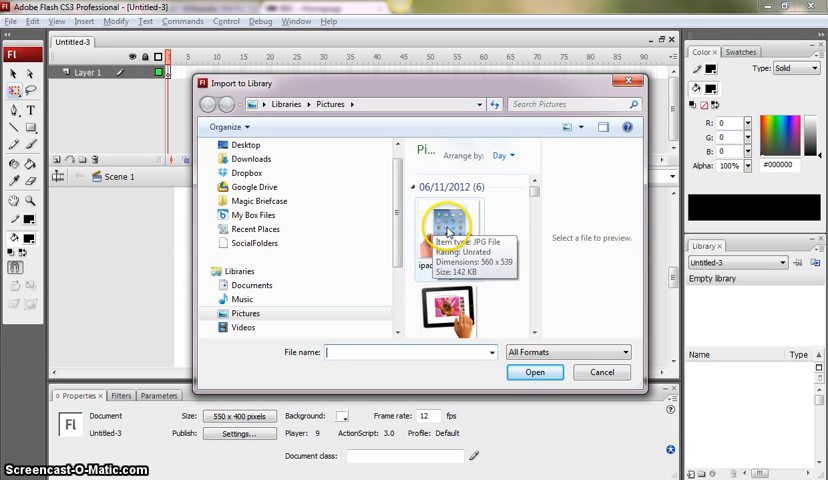
click(449, 240)
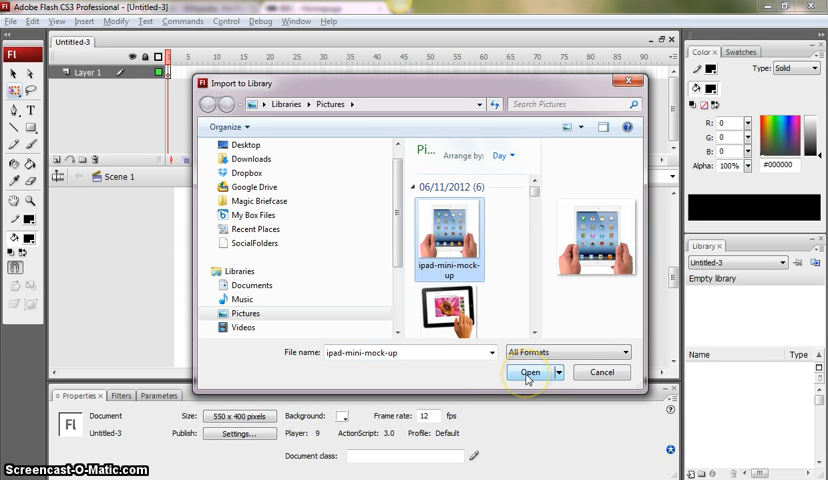
click(529, 371)
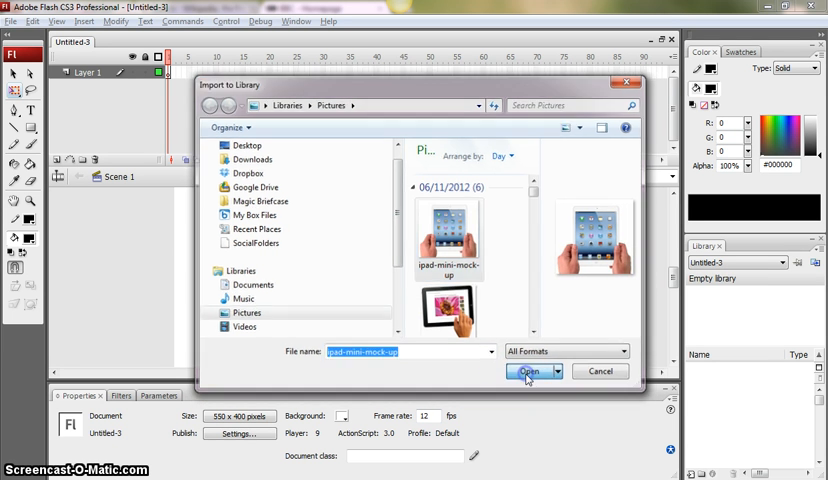
click(528, 371)
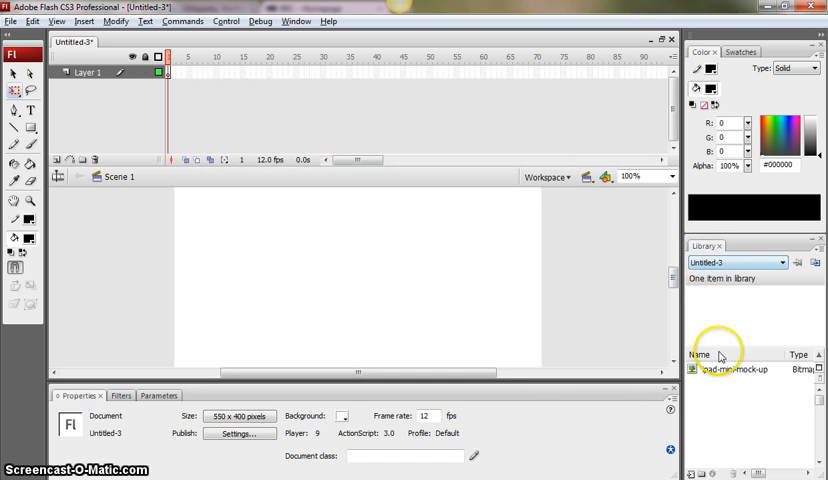
Select ipad-mini-mock-up in the Library panel and drag it onto the stage.
click(730, 369)
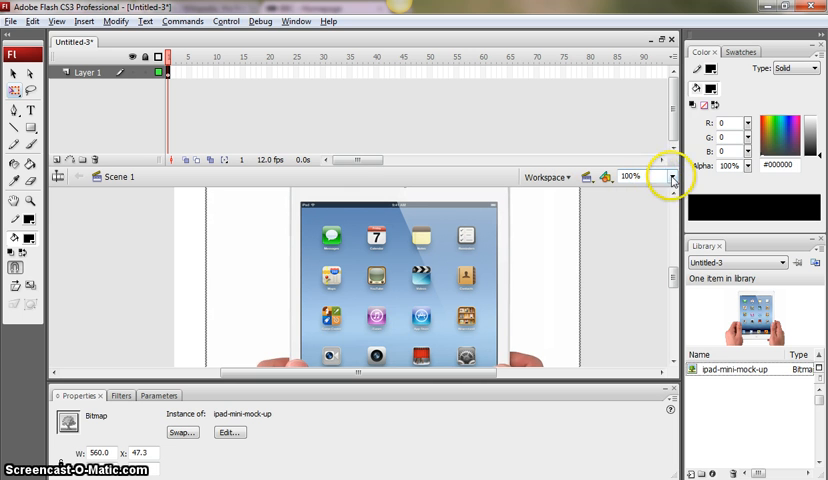
Set the stage zoom dropdown to 50% so the whole mock-up is visible.
click(671, 177)
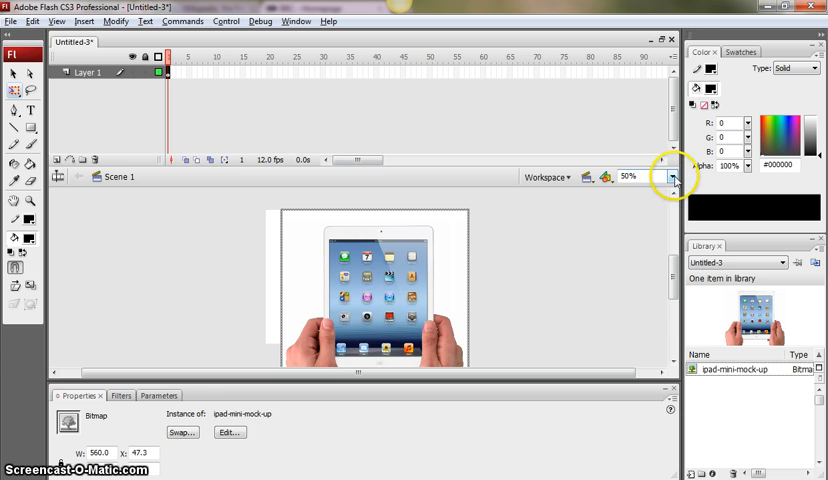
mouse_move(635, 170)
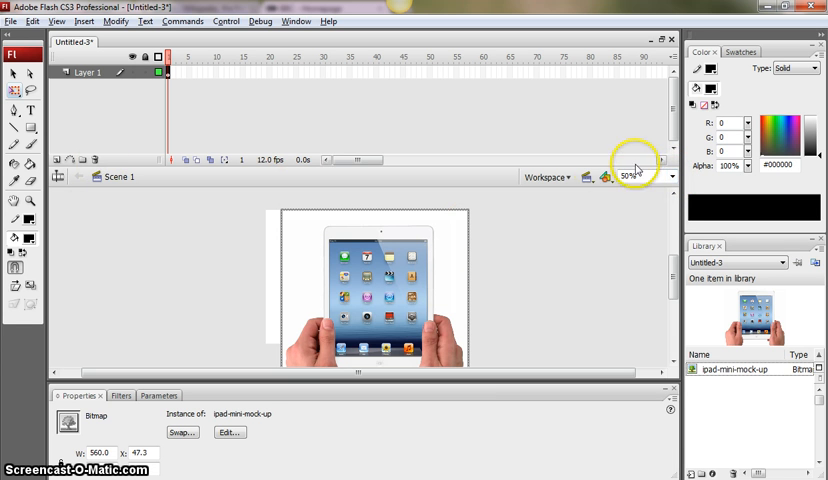
click(648, 176)
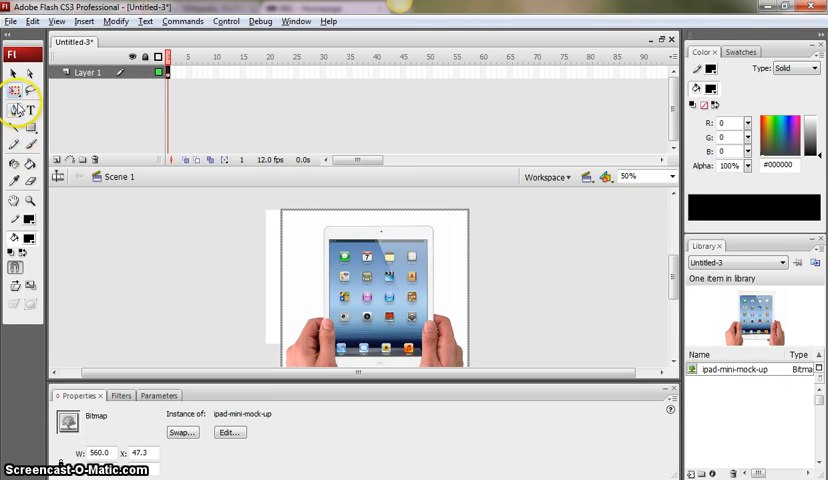
Scale the iPad mock-up to about 188 pixels wide with Free Transform, at the stage's left edge.
click(12, 90)
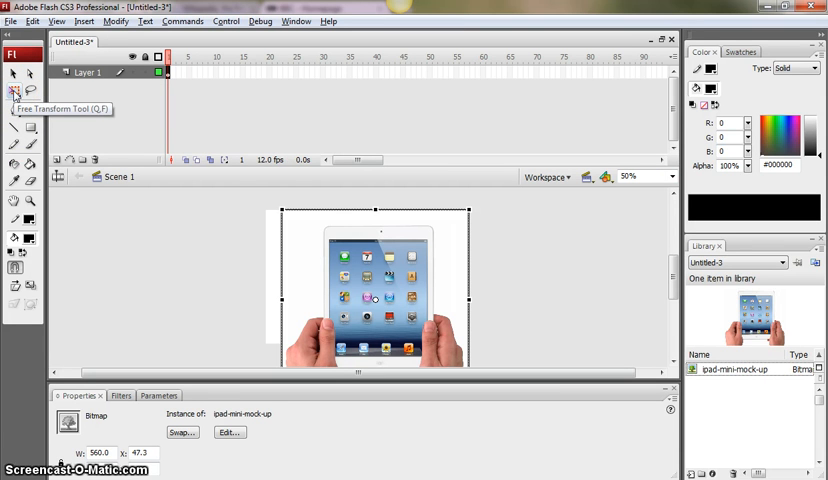
mouse_move(463, 310)
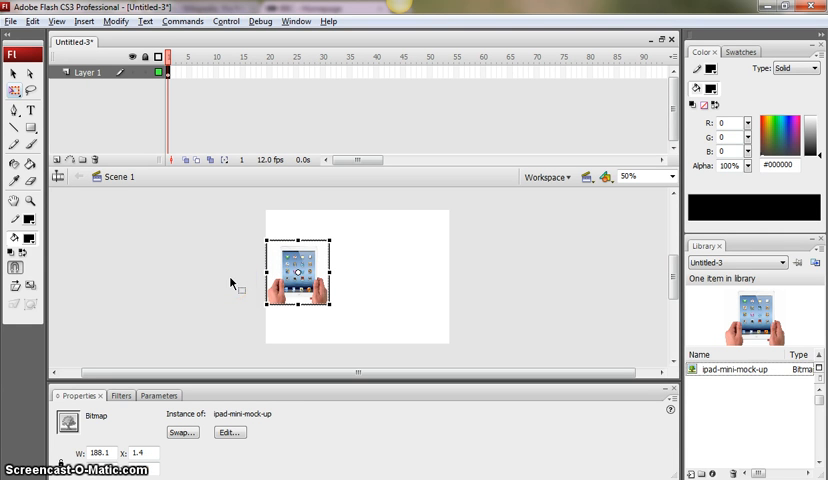
mouse_move(202, 185)
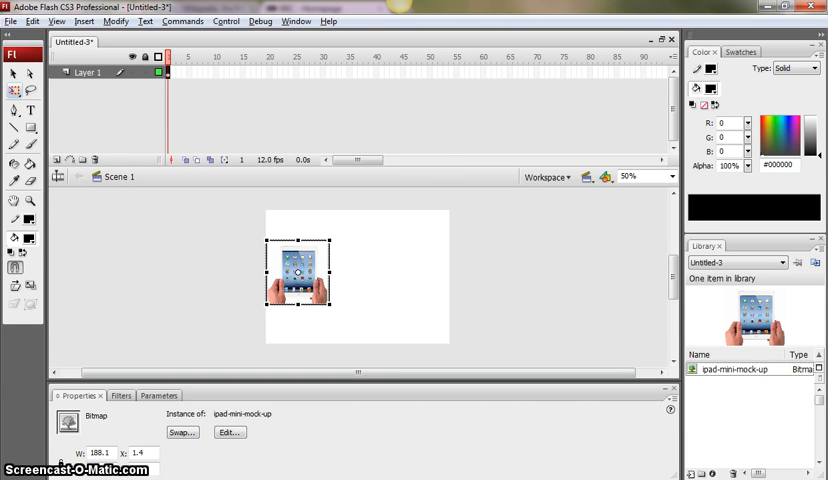
mouse_move(201, 297)
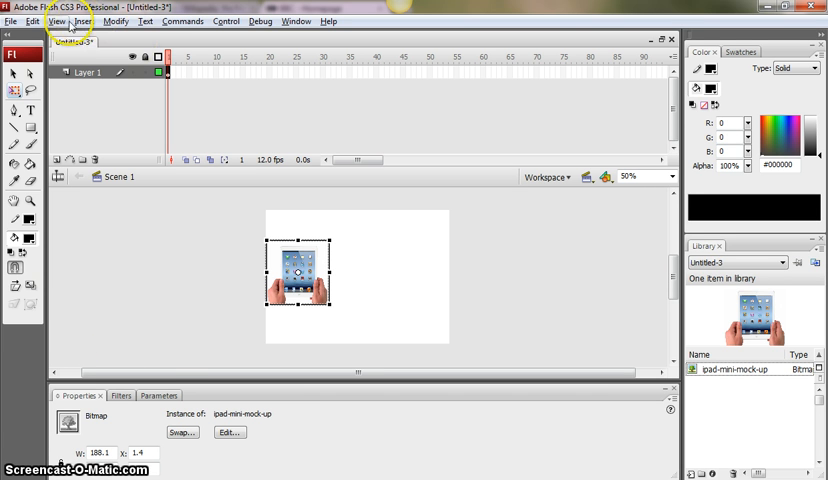
click(11, 21)
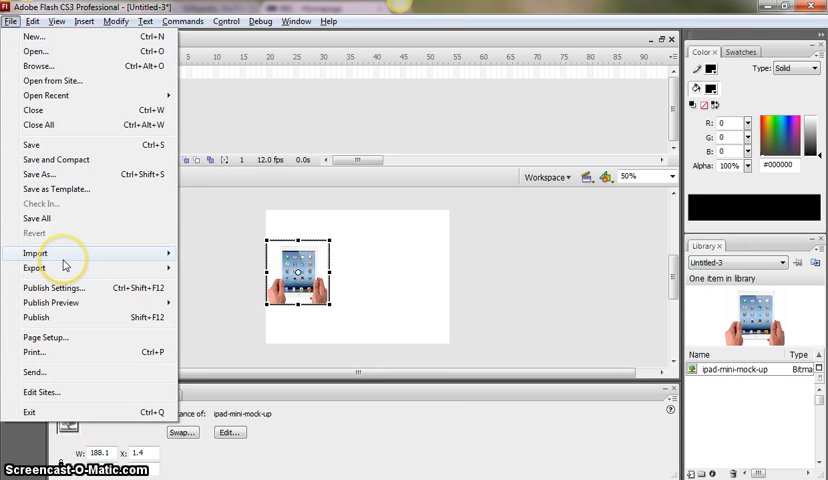